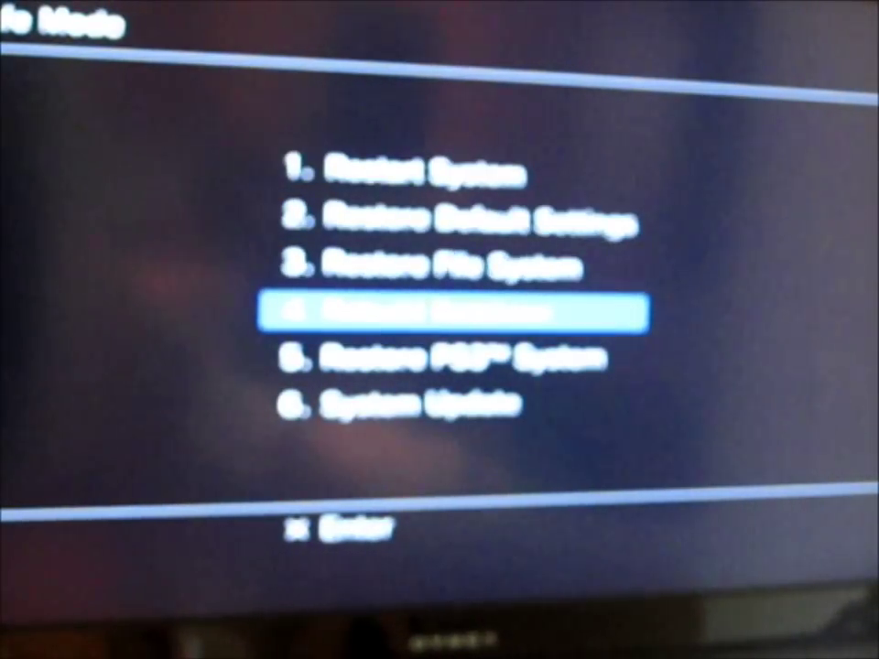
Move down the Safe Mode menu past Rebuild Database to Restore PS3 System.
key("Down")
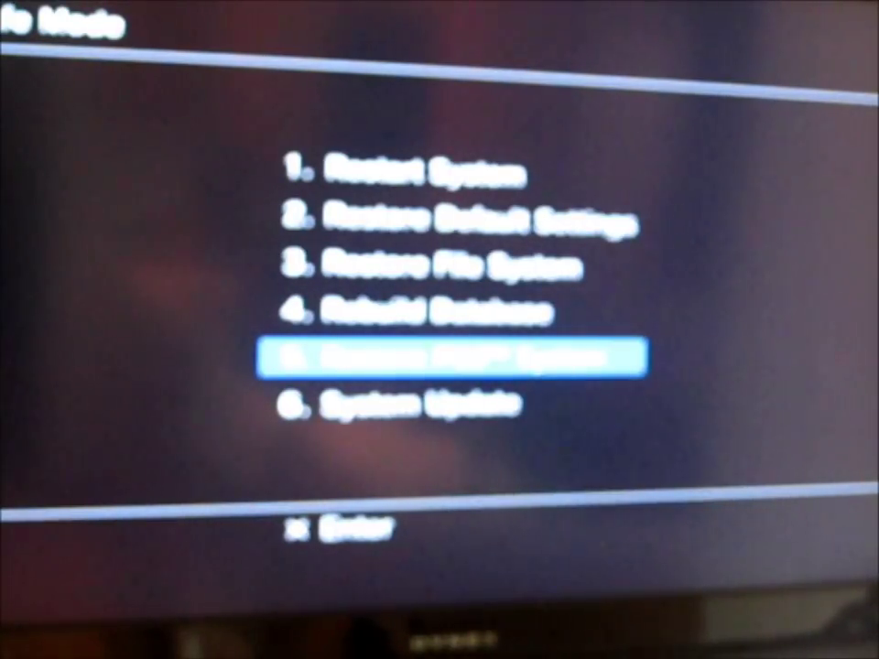
key("Down")
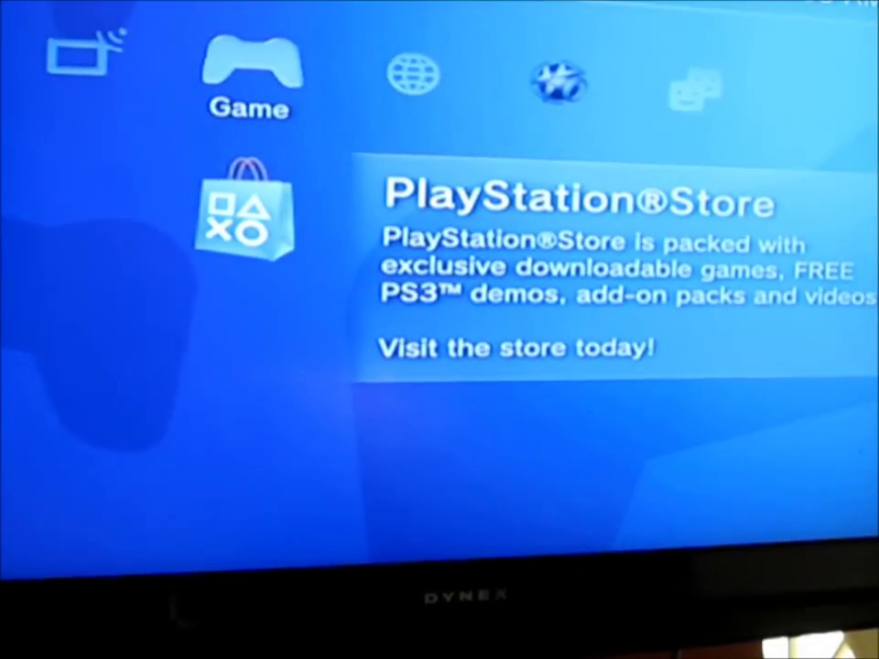
Switch from Game to the PlayStation Network column listing What's New, Plus, Home and Store.
key("Right")
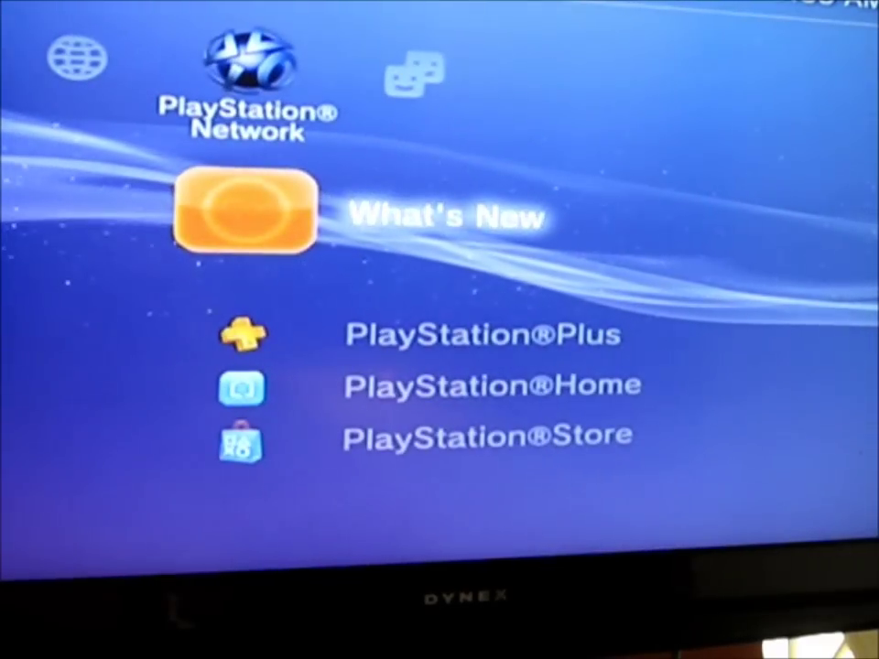